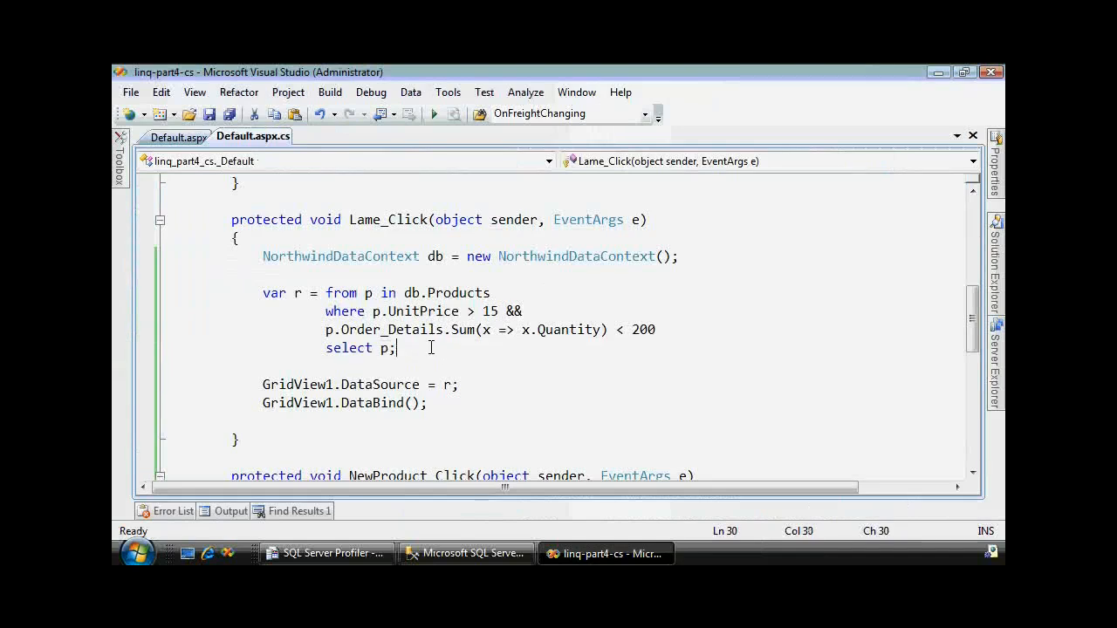
- Bind GridView1 to products priced above 15 with fewer than 200 units ordered
click(326, 552)
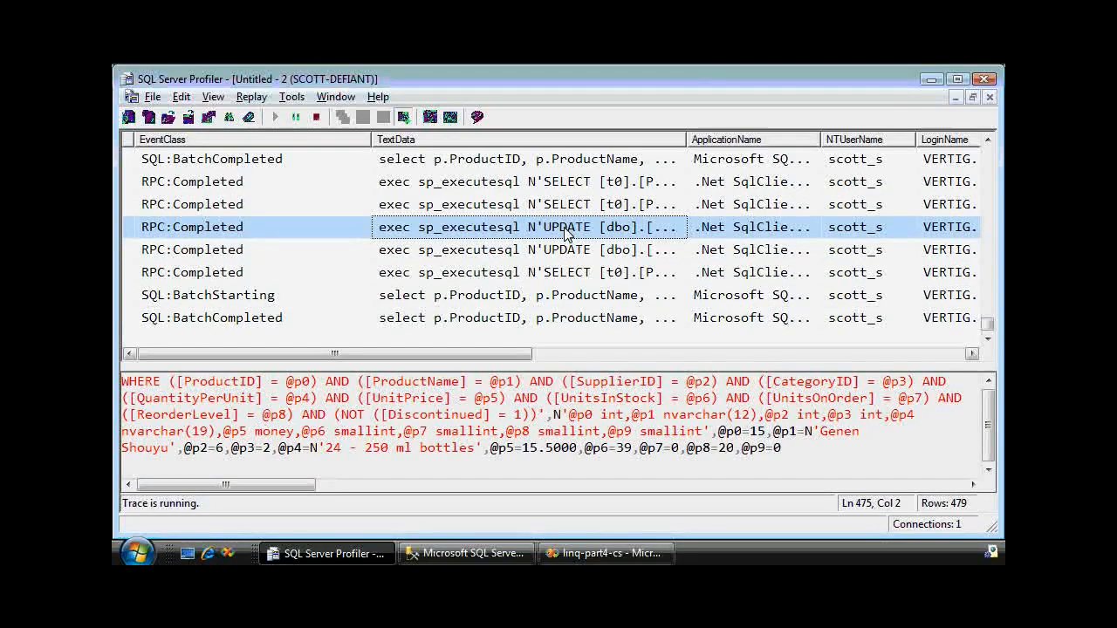
- Select the first UPDATE event to show its full SQL for Genen Shouyu
click(541, 249)
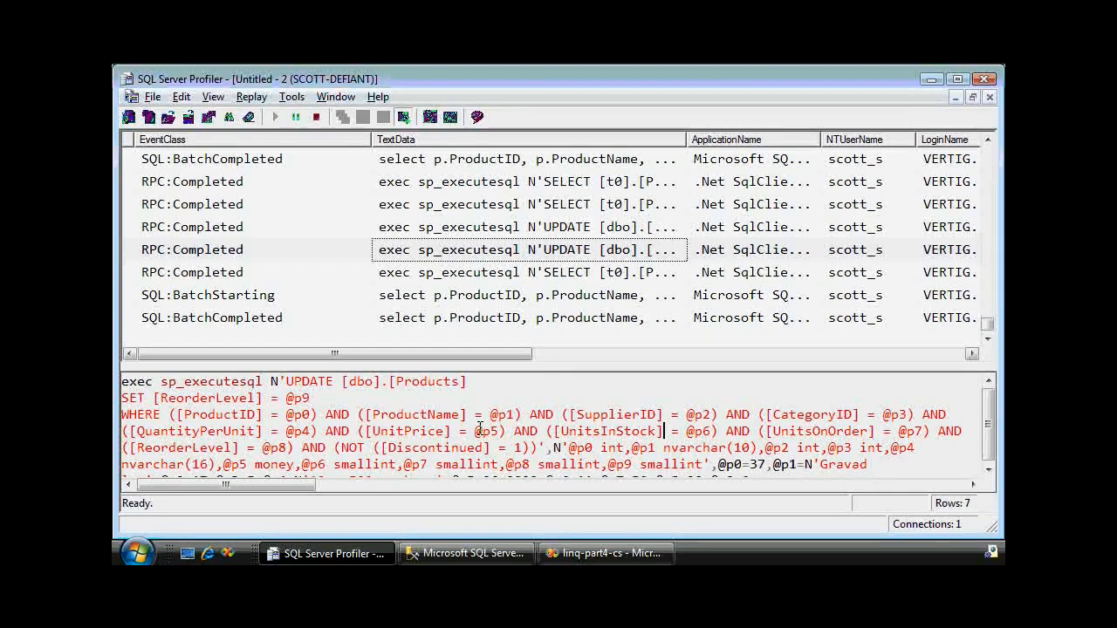
- Stop the trace and inspect the second UPDATE setting ReorderLevel for product 37
click(605, 553)
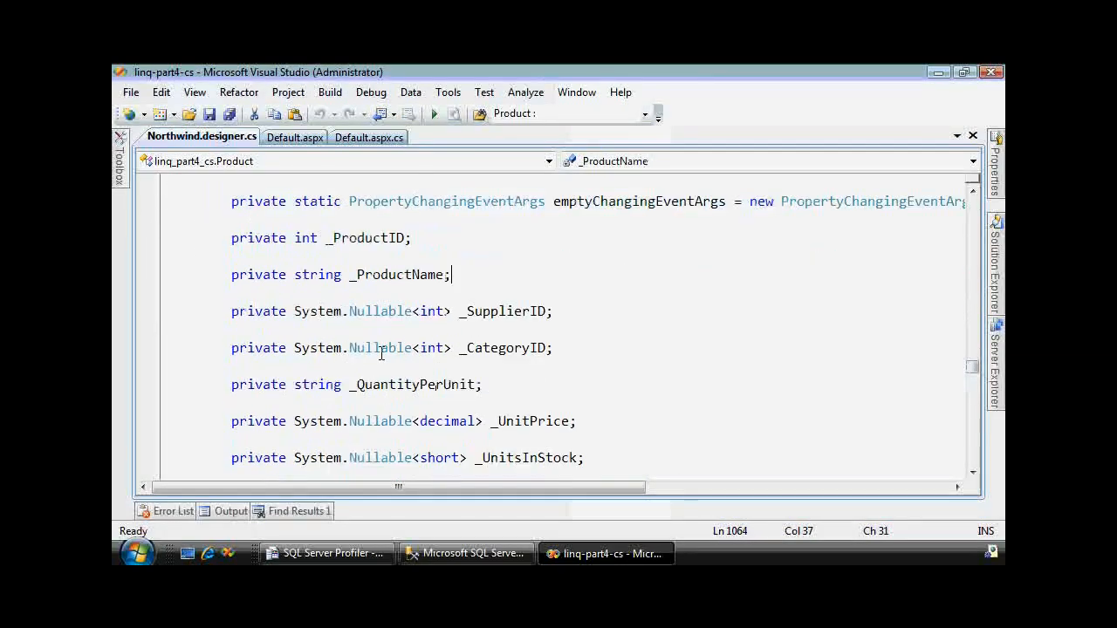
- Browse the Product class fields like _ProductID and _ProductName in Northwind.designer.cs
click(253, 137)
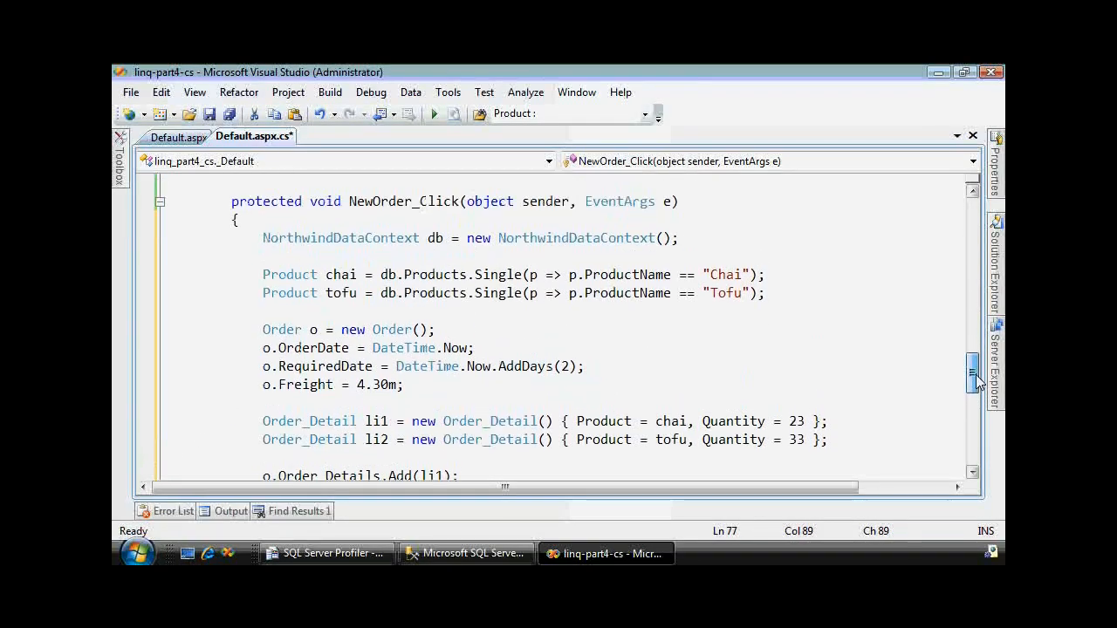
- Write NewOrder_Click creating an order with Chai and Tofu items and 4.30 freight
click(326, 553)
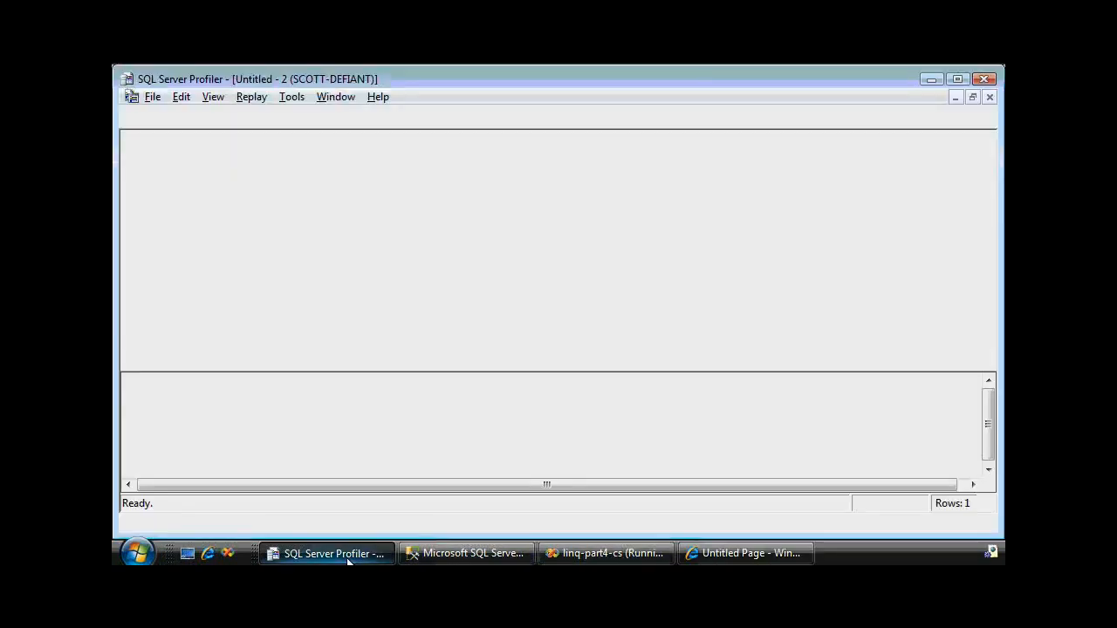